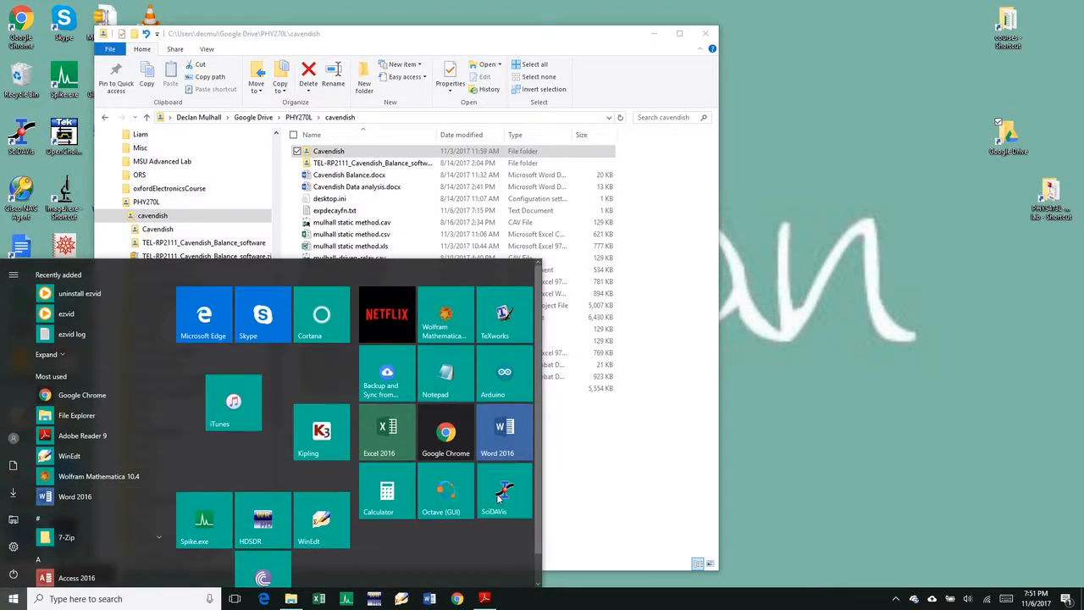
Step: Launch SciDAVis and import mulhall static method.csv via Import ASCII into a new table
{"action": "left_click", "coordinate": [504, 491]}
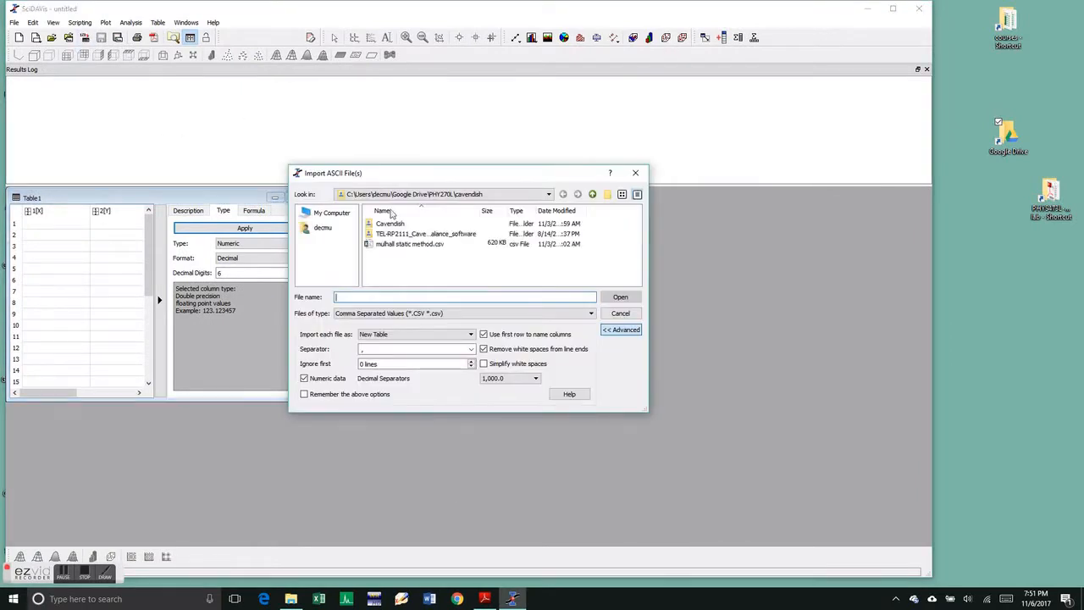
{"action": "left_click", "coordinate": [410, 244]}
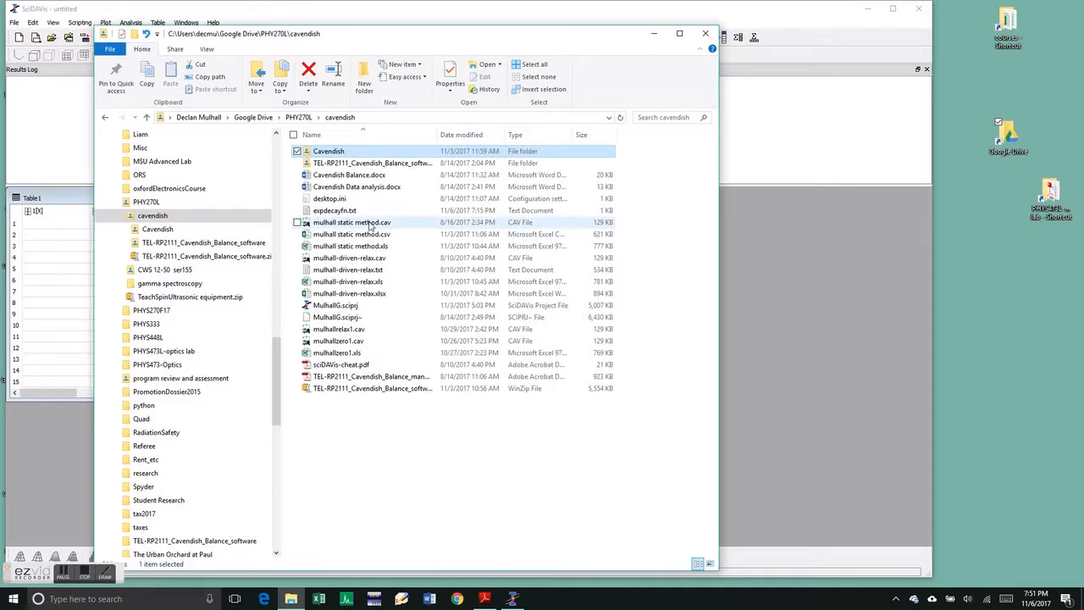
{"action": "right_click", "coordinate": [352, 233]}
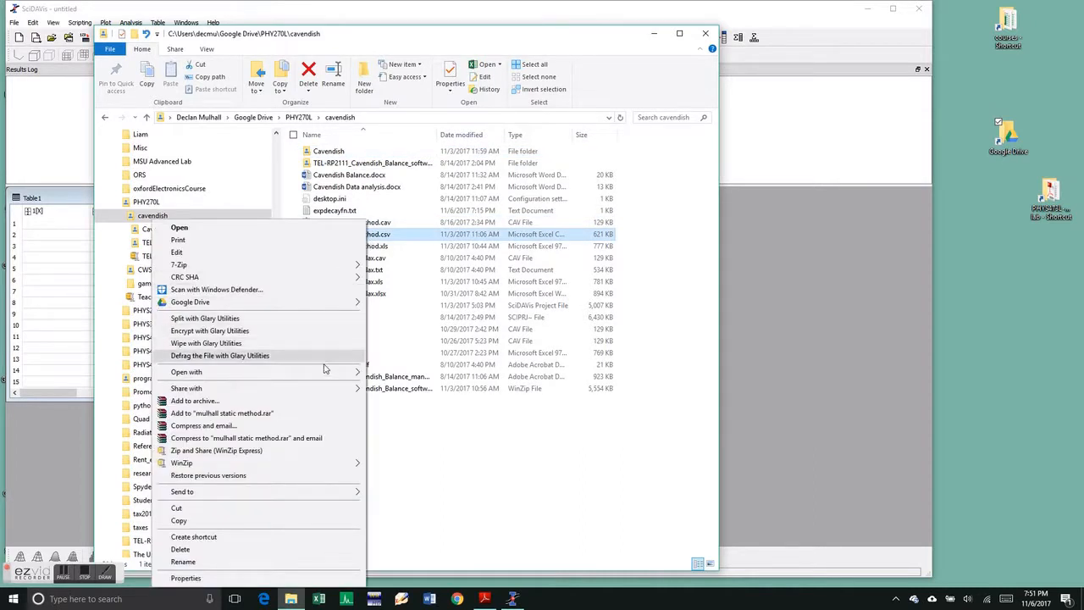
{"action": "left_click", "coordinate": [180, 227]}
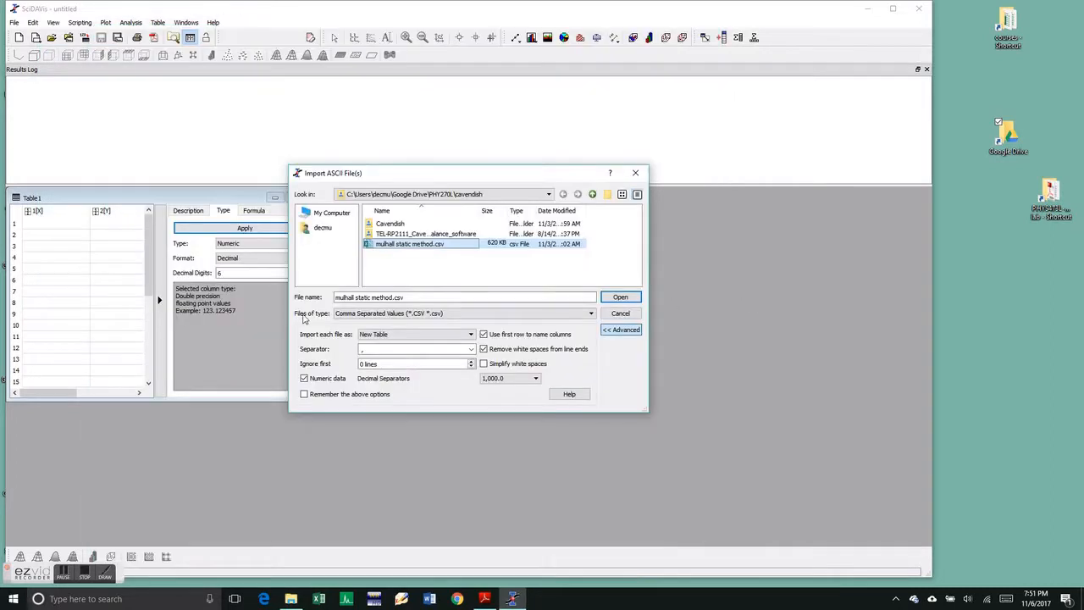
{"action": "left_click", "coordinate": [620, 296]}
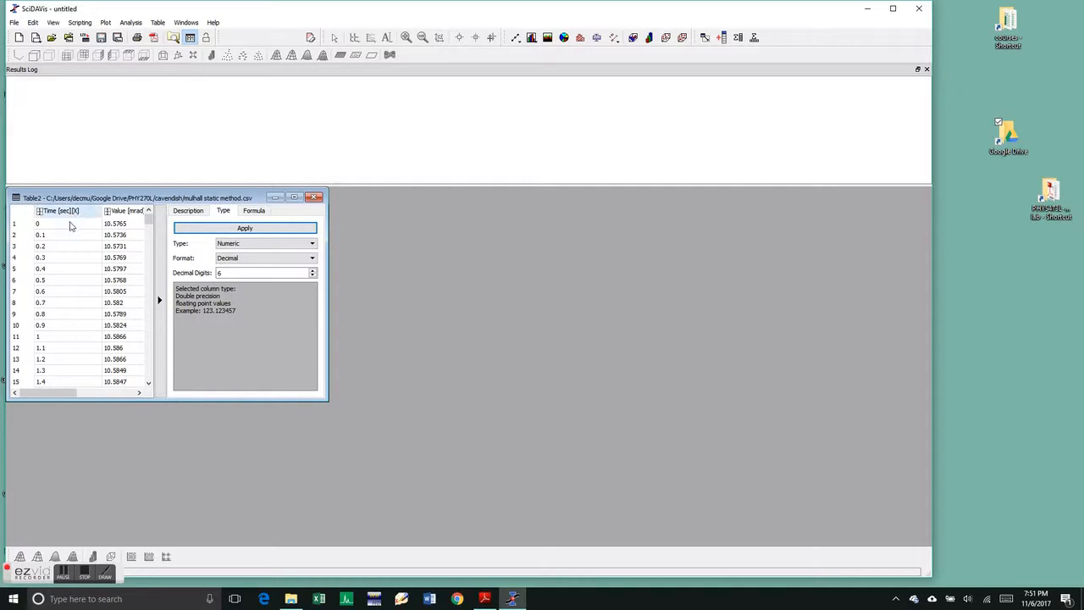
Step: Select the Value [mrad] column and plot it against time as a scatter graph
{"action": "left_click", "coordinate": [119, 210]}
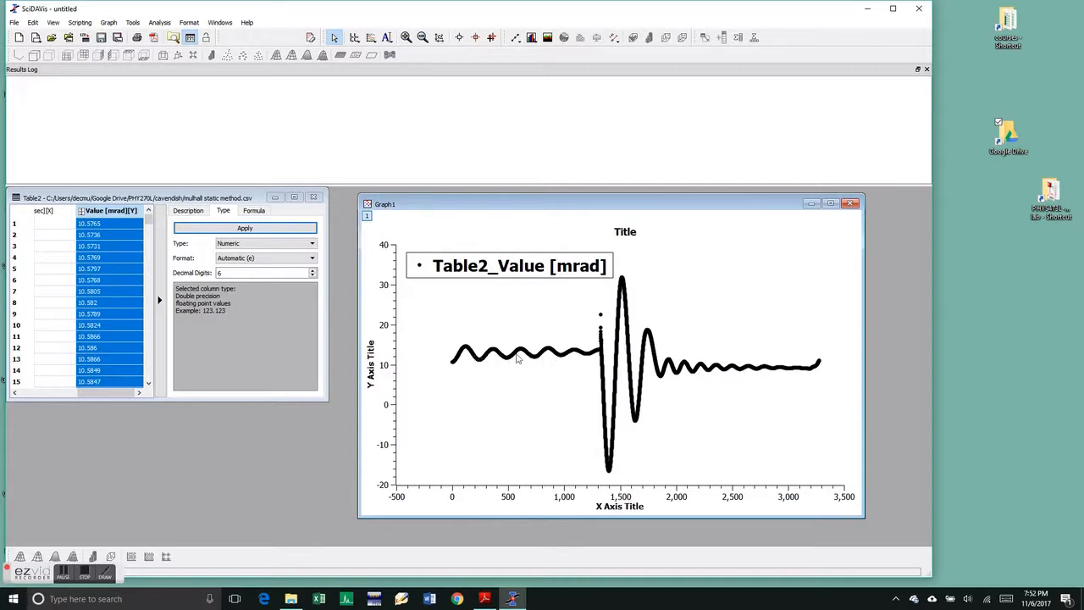
{"action": "mouse_move", "coordinate": [709, 371]}
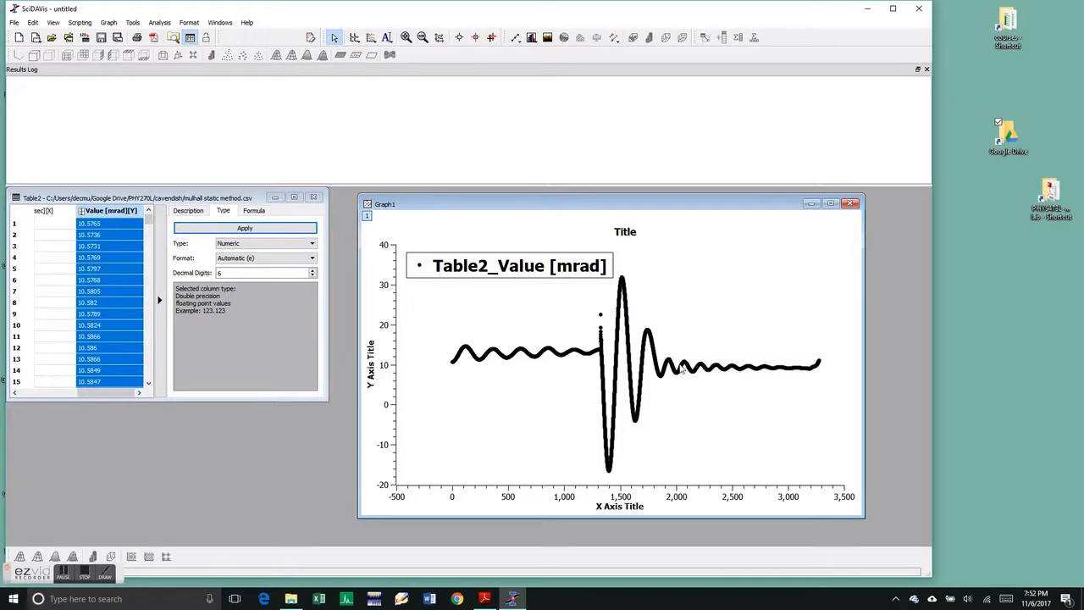
{"action": "mouse_move", "coordinate": [732, 369]}
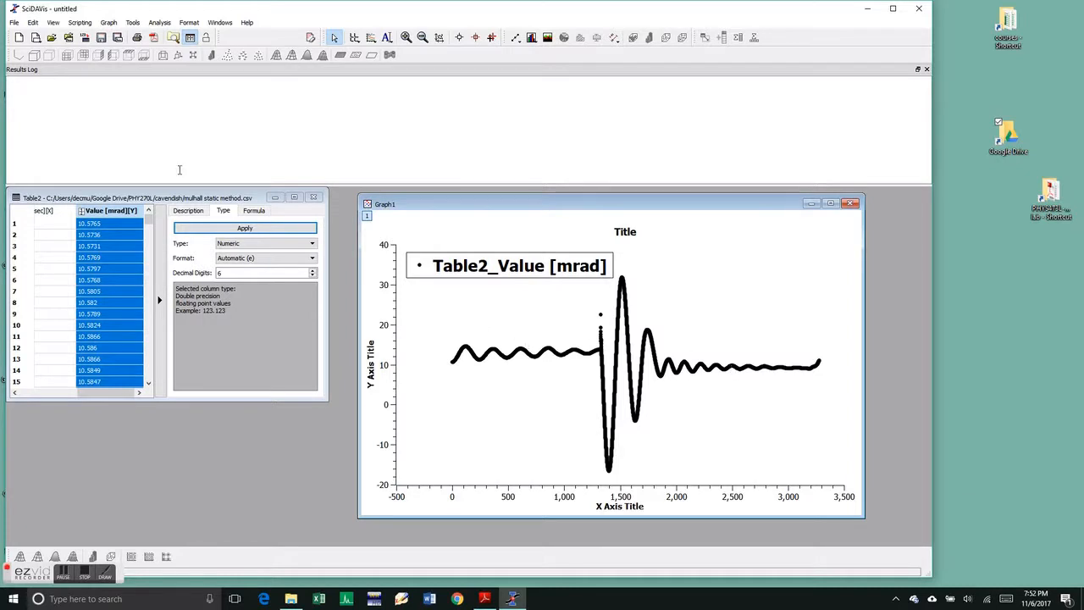
Step: Start the Fit Wizard with user-defined function expfec (theta0, A, b, w1, w0) and proceed to guesses
{"action": "left_click", "coordinate": [159, 22]}
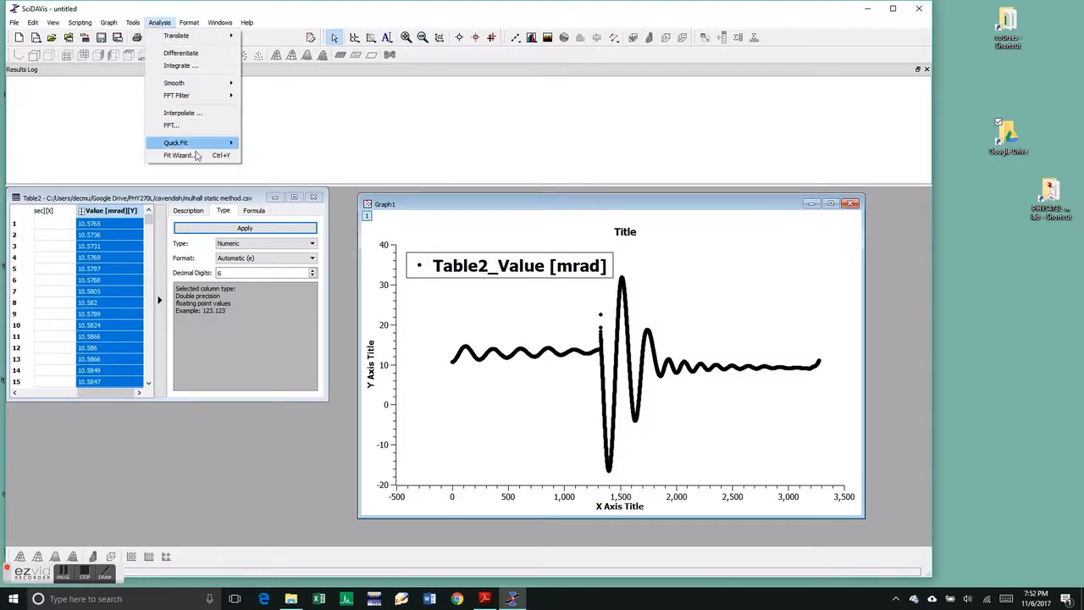
{"action": "left_click", "coordinate": [178, 156]}
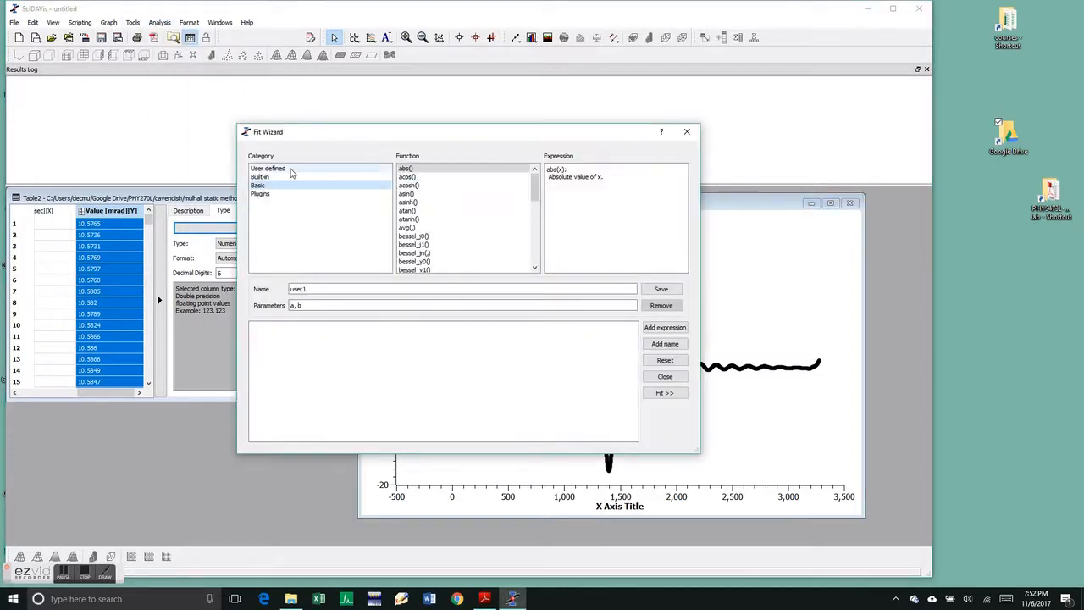
{"action": "left_click", "coordinate": [268, 168]}
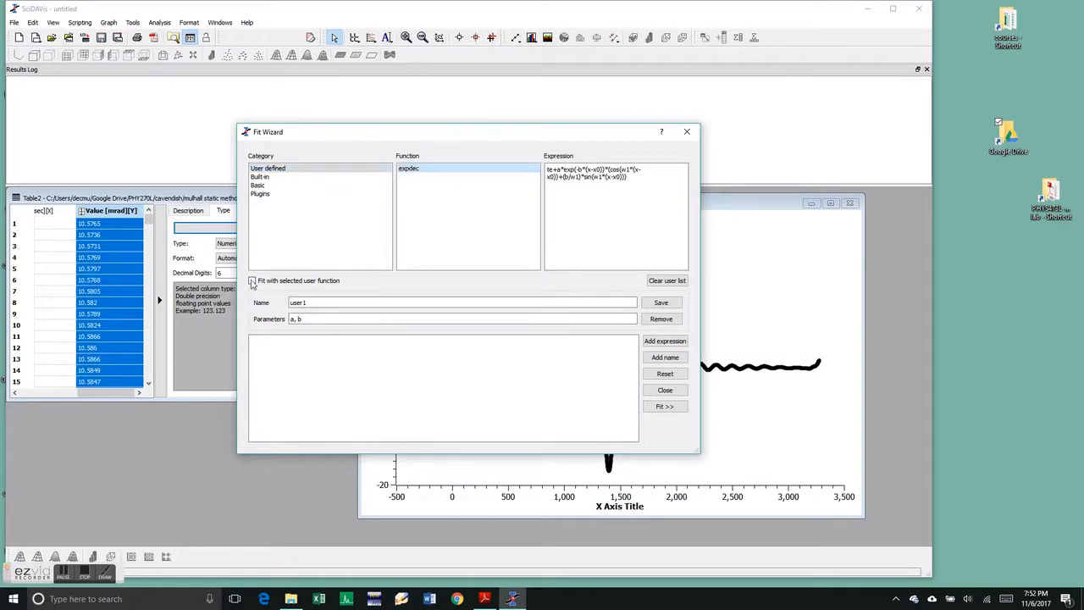
{"action": "left_click", "coordinate": [250, 281]}
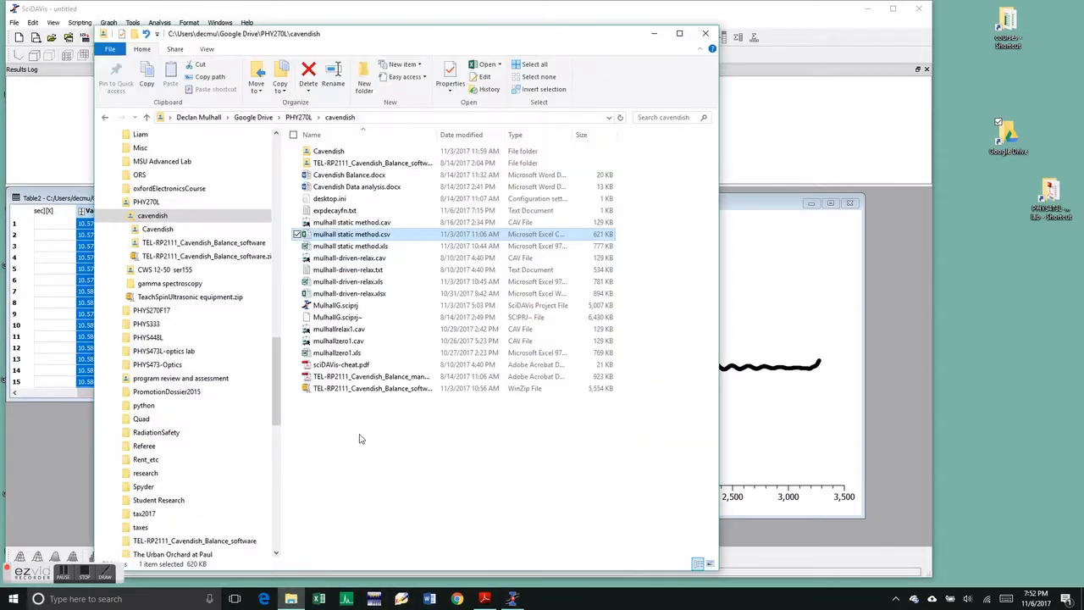
{"action": "double_click", "coordinate": [335, 210]}
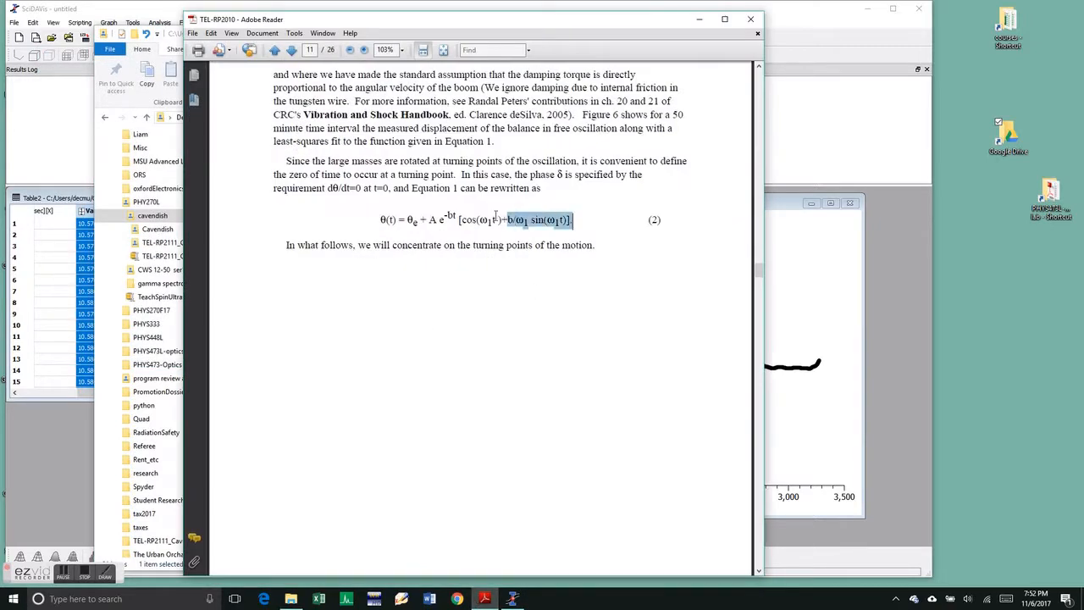
{"action": "left_click", "coordinate": [535, 300]}
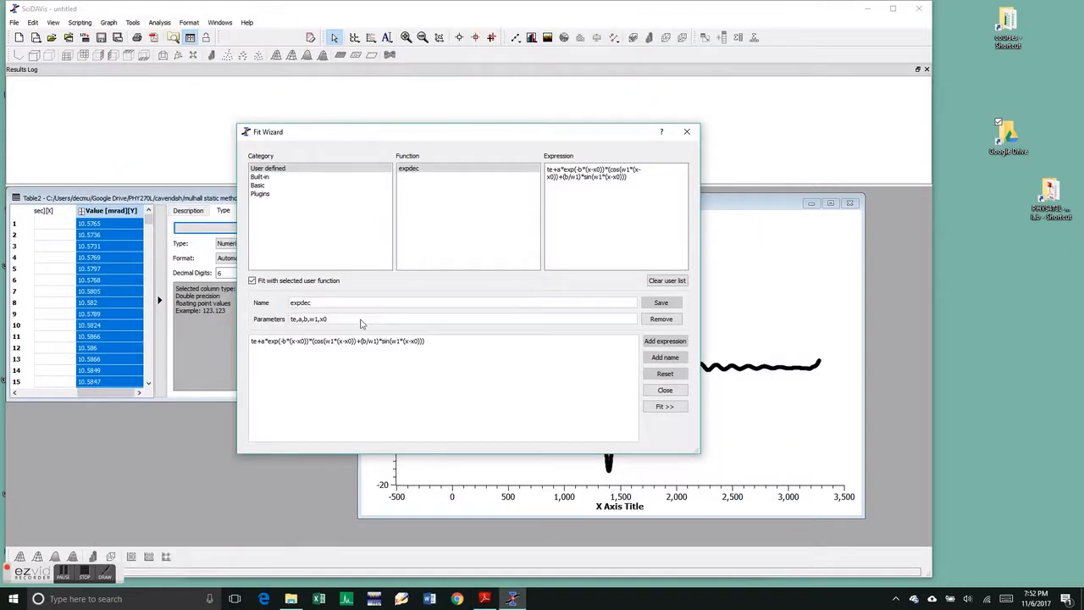
{"action": "left_click", "coordinate": [664, 406]}
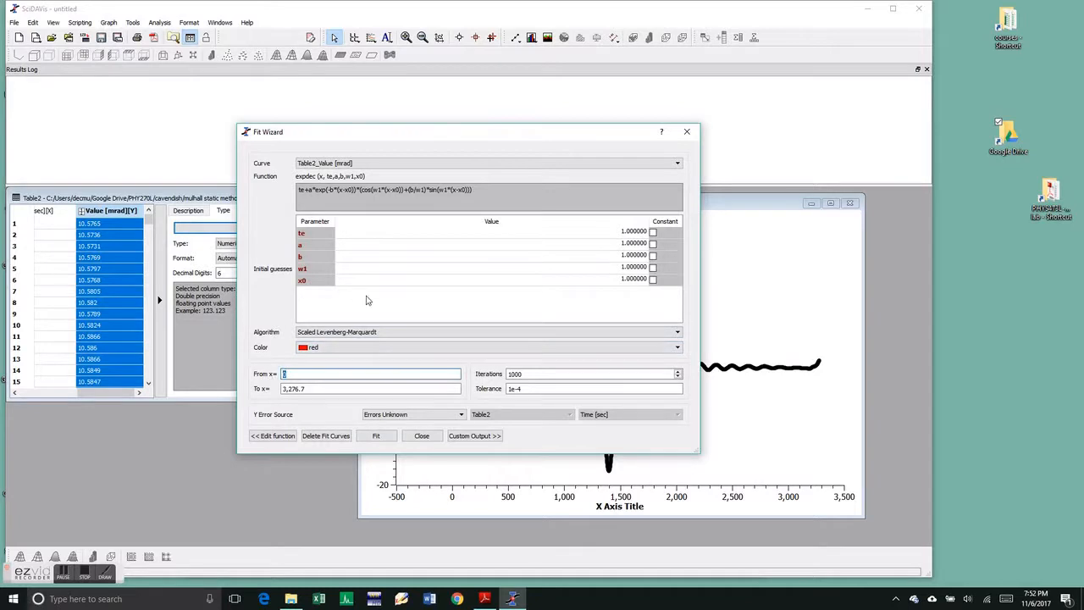
{"action": "mouse_move", "coordinate": [344, 285]}
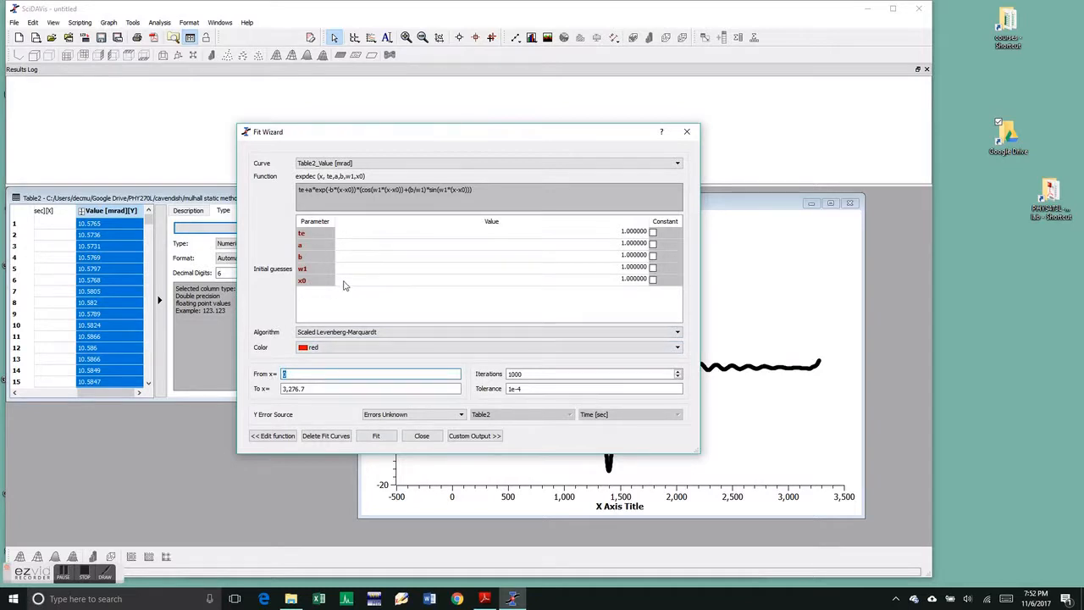
Step: Enter initial guesses, set the fit range from x 106.9 to 600, and run NonLinearFit1
{"action": "type", "text": "10"}
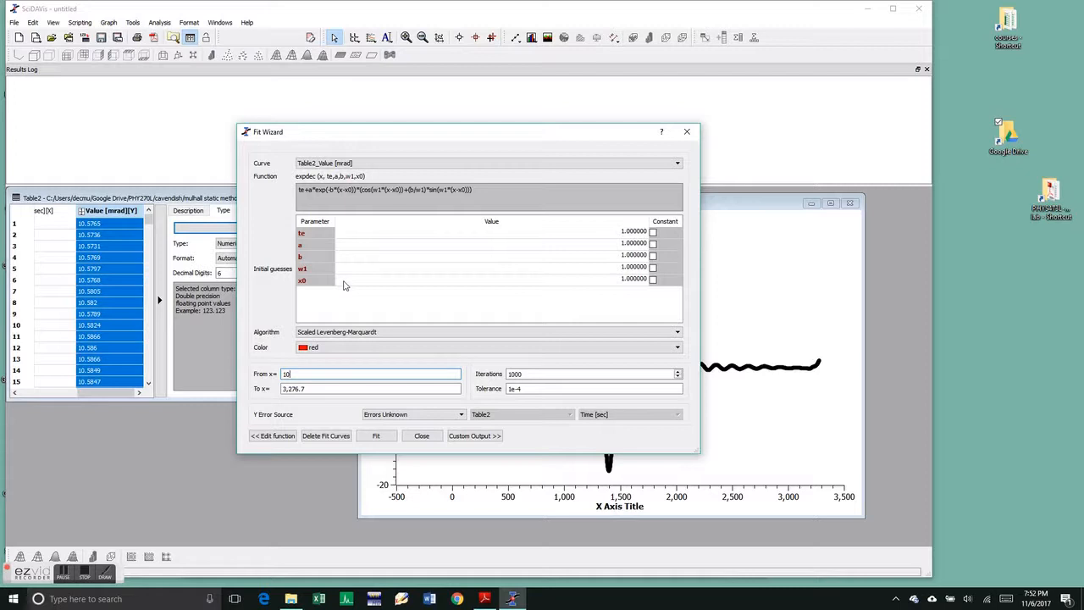
{"action": "type", "text": "108.9"}
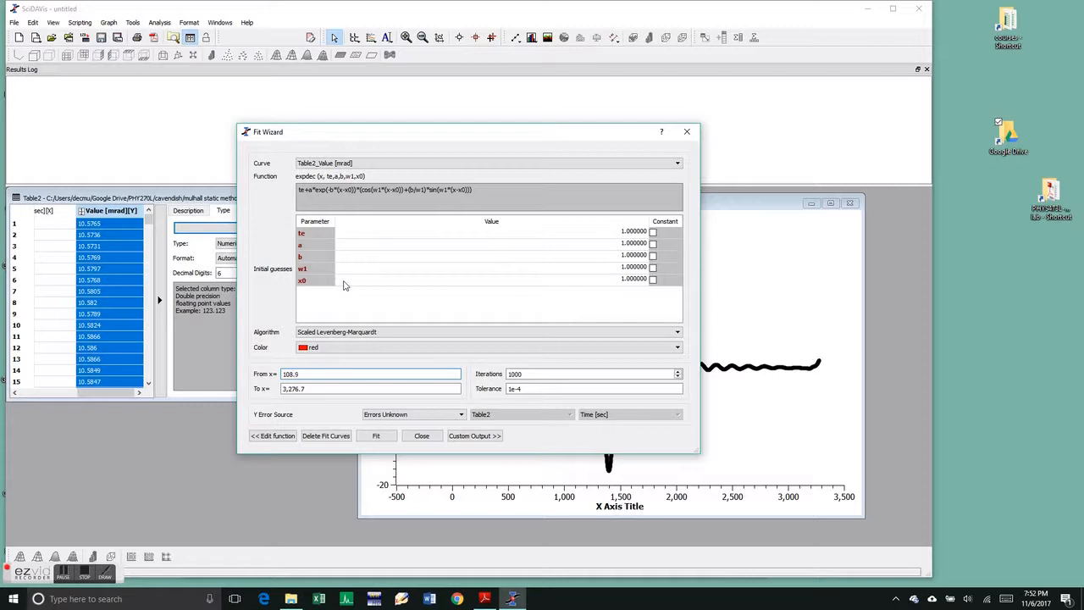
{"action": "triple_click", "coordinate": [370, 388]}
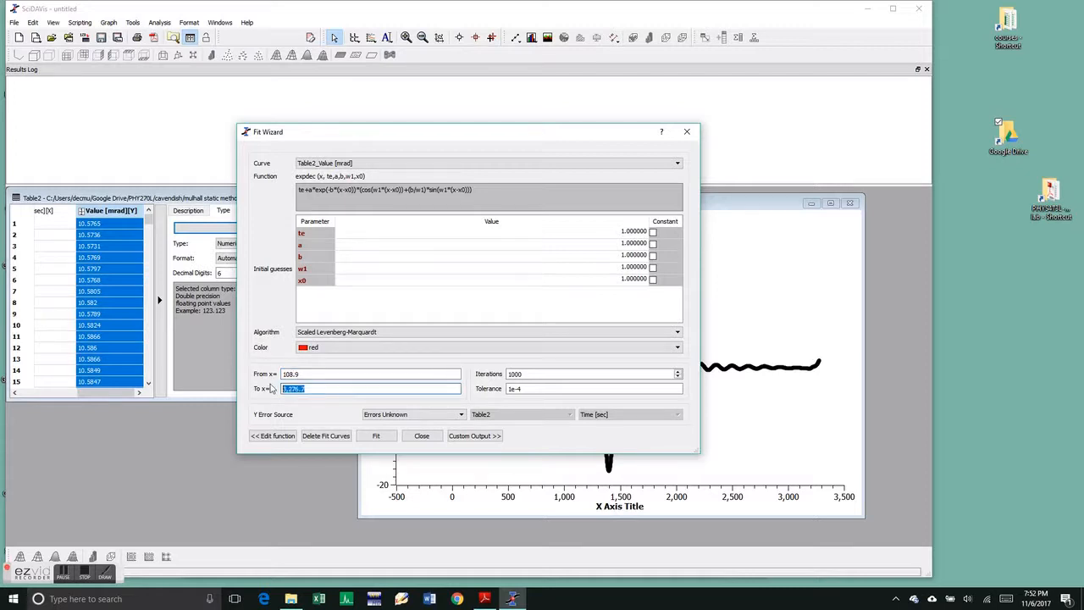
{"action": "type", "text": "600"}
{"action": "left_click", "coordinate": [491, 232]}
{"action": "type", "text": "10"}
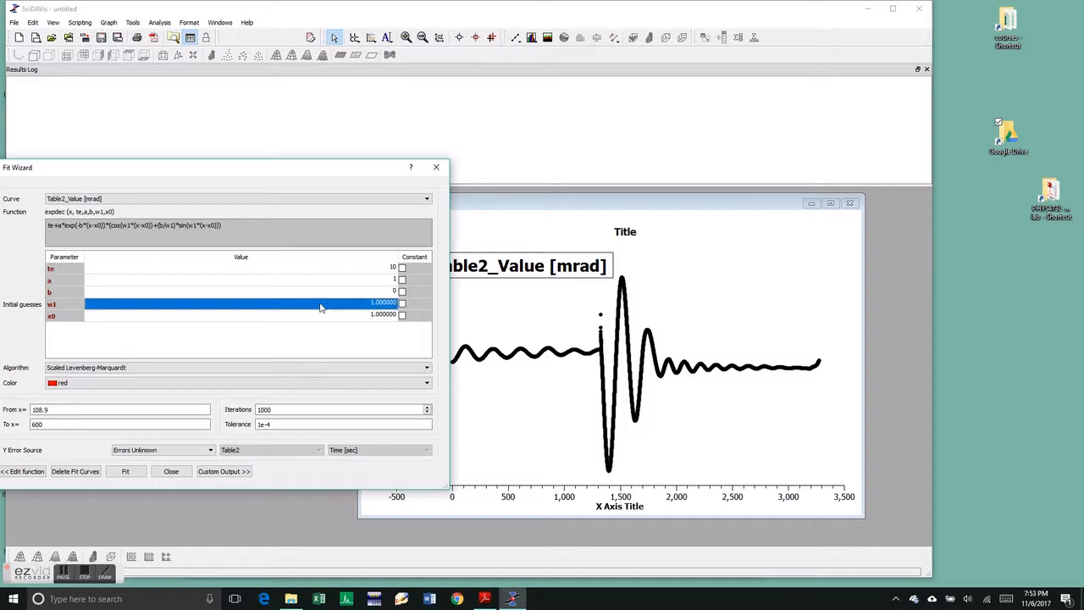
{"action": "left_click", "coordinate": [320, 315]}
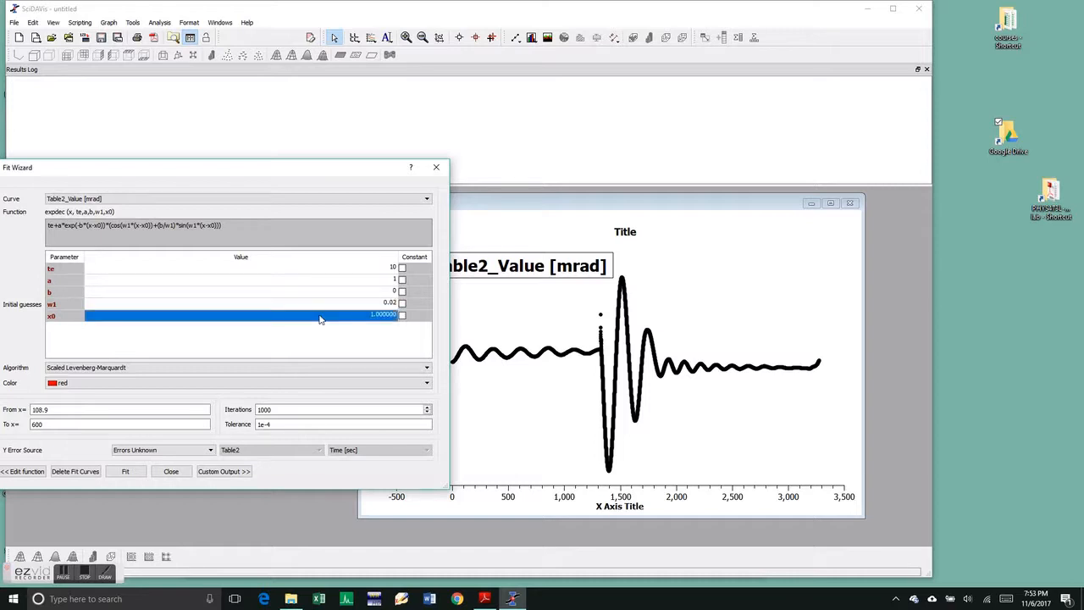
{"action": "type", "text": "108.9"}
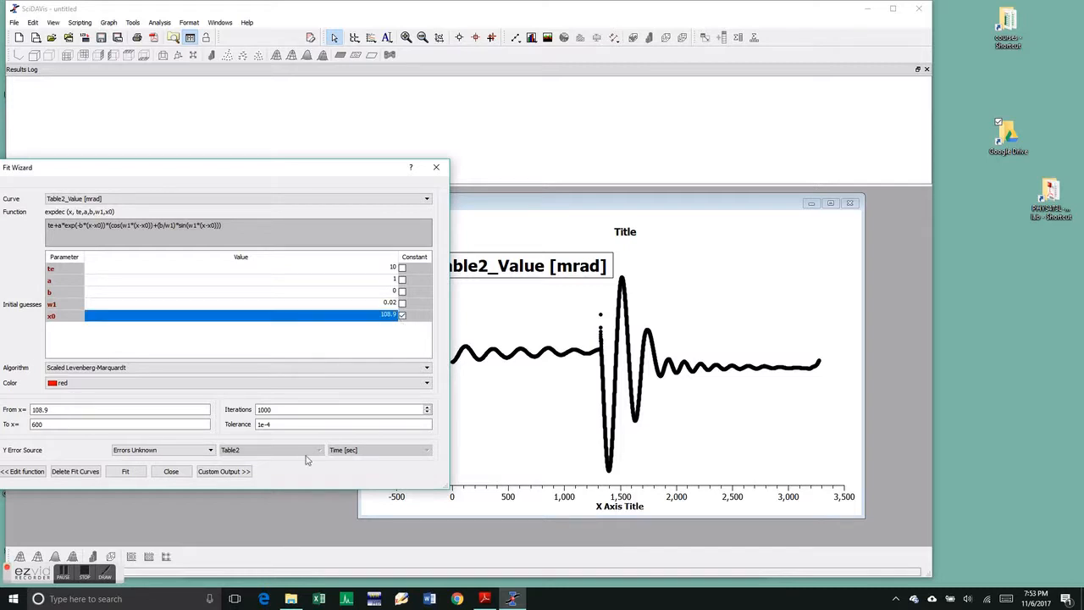
{"action": "left_click", "coordinate": [126, 471]}
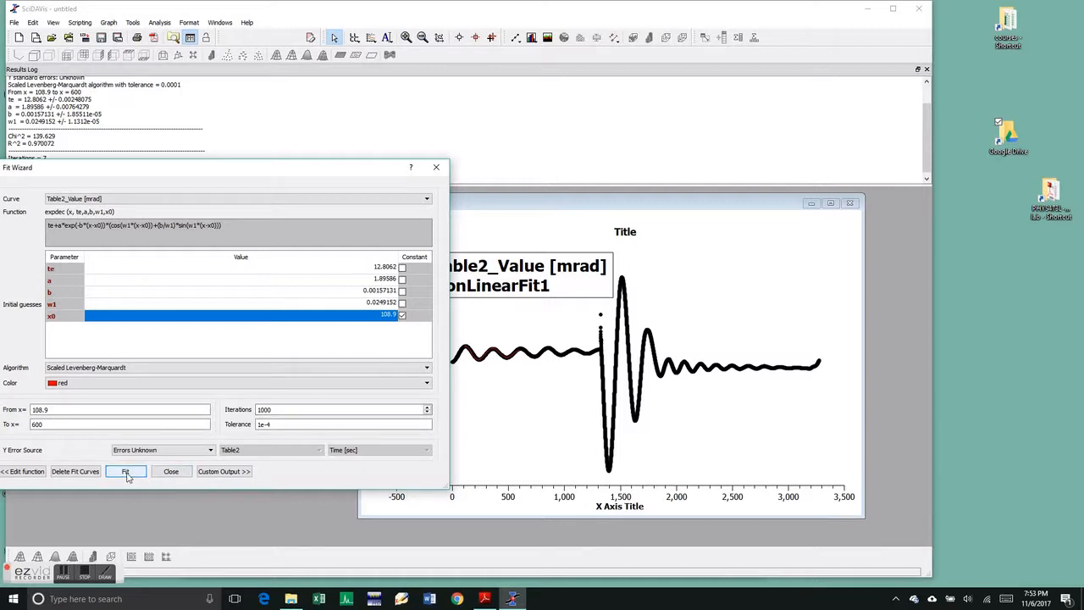
{"action": "left_click", "coordinate": [125, 471]}
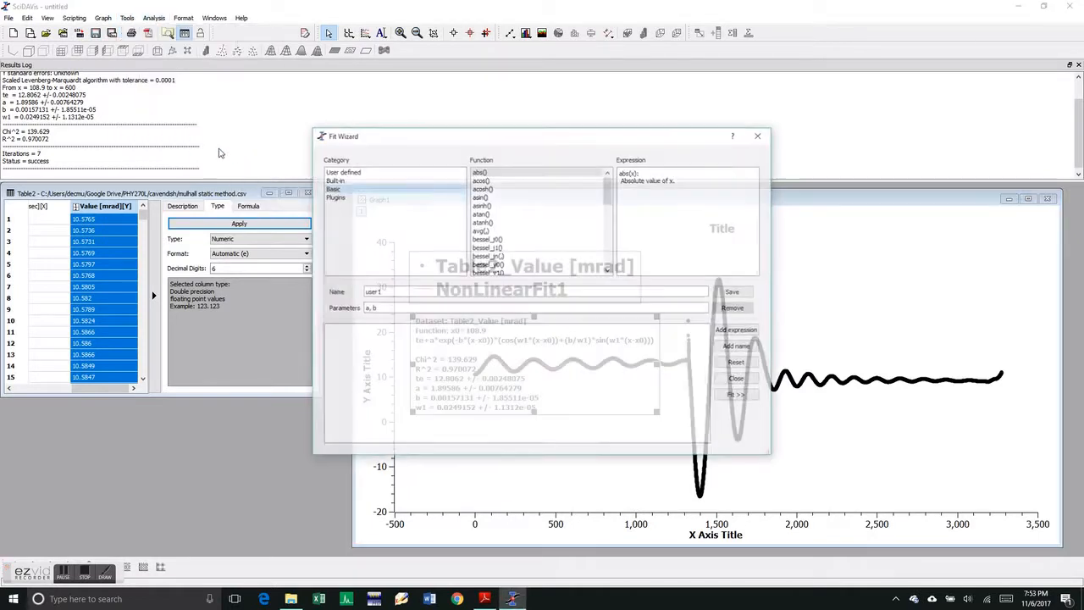
Step: Choose the user-defined expdec function again and set the fit range from x 1933.1 to 2500
{"action": "left_click", "coordinate": [341, 171]}
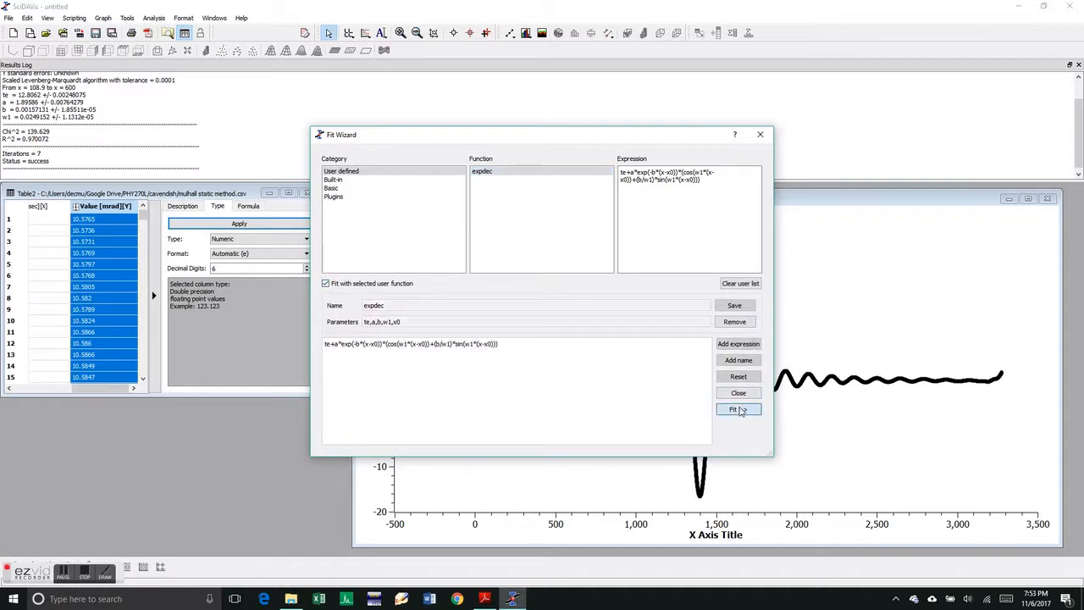
{"action": "left_click", "coordinate": [731, 408]}
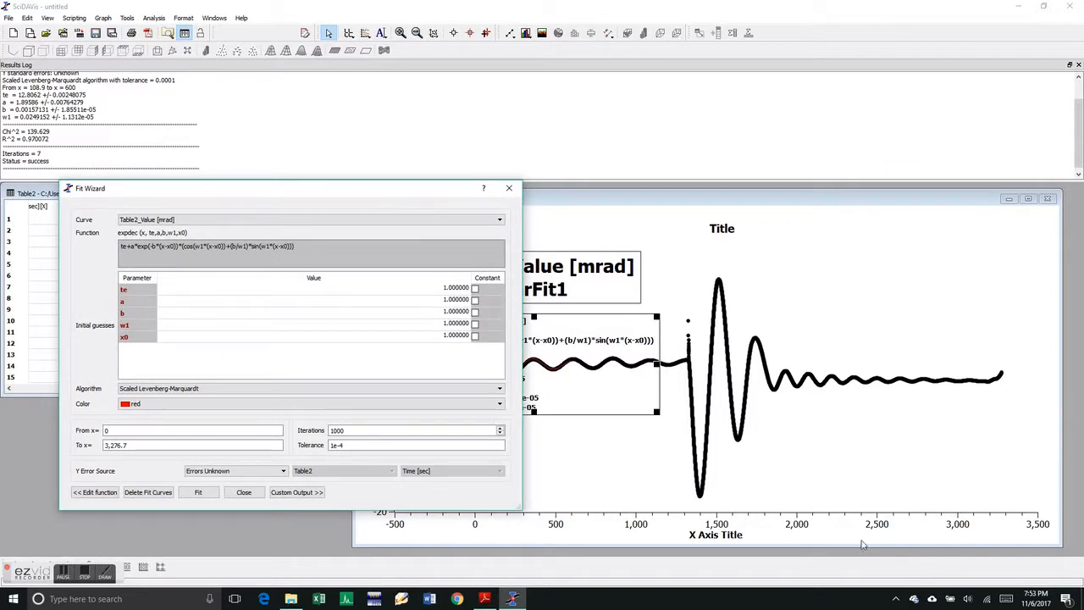
{"action": "mouse_move", "coordinate": [779, 379]}
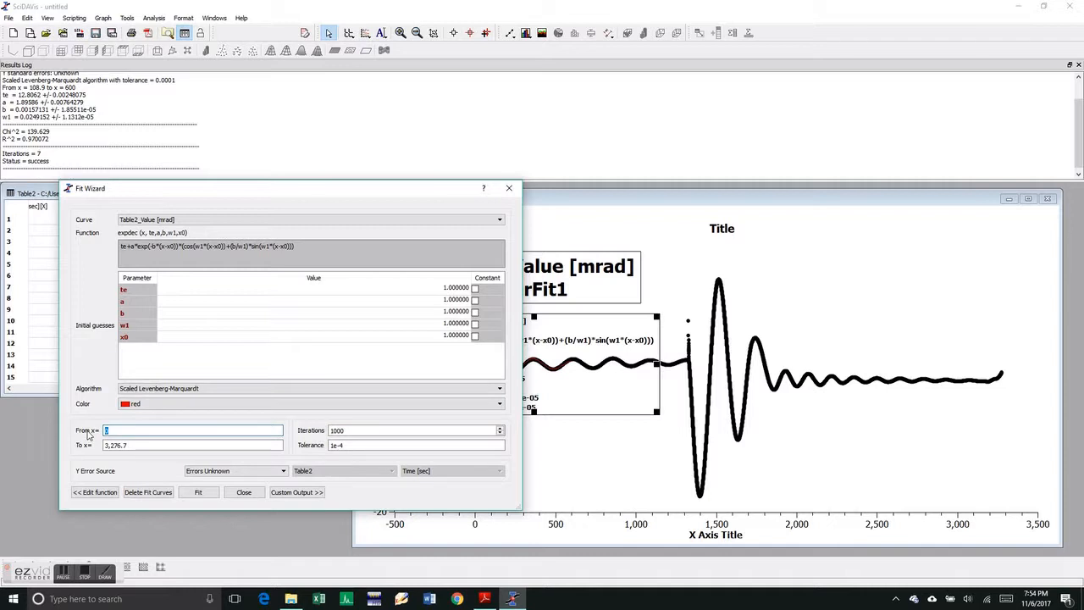
{"action": "type", "text": "1933.1"}
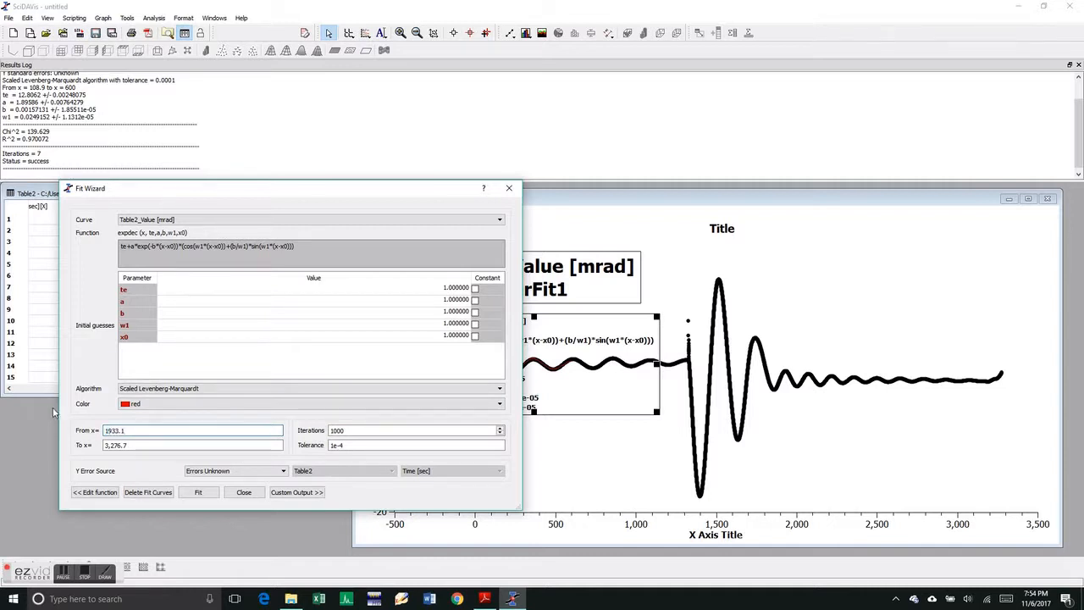
{"action": "triple_click", "coordinate": [194, 444]}
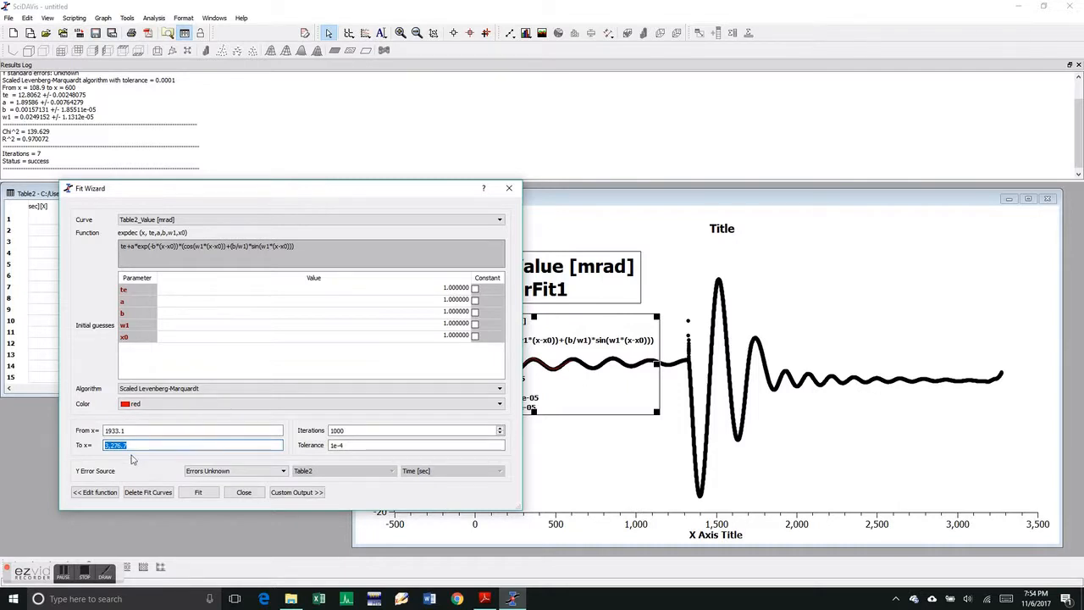
{"action": "type", "text": "2500"}
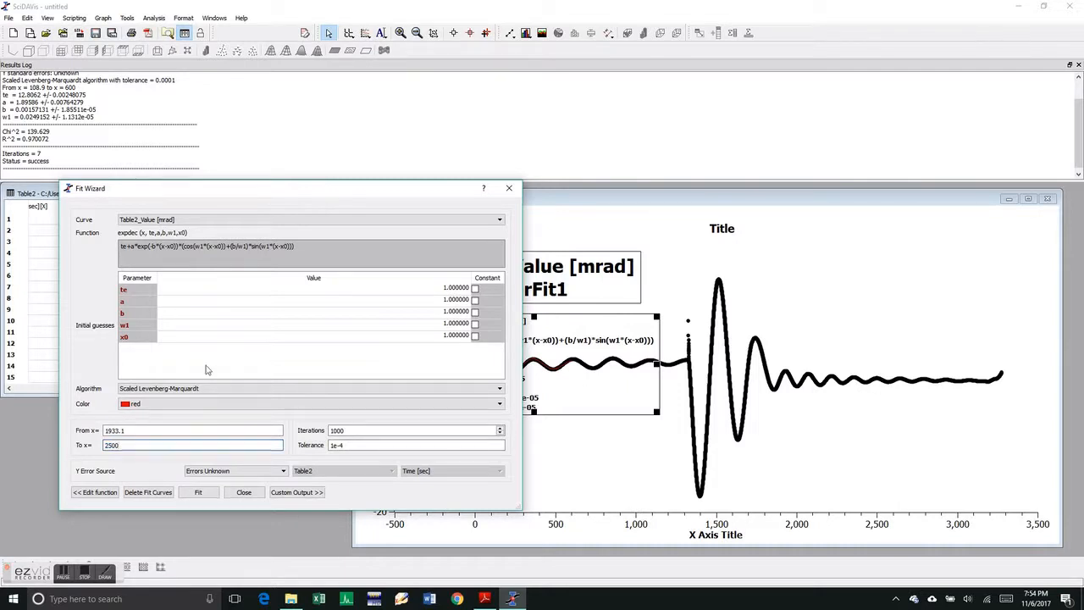
Step: Enter x0 guess 1933.1, colour the curve green, run NonLinearFit2 and close the wizard
{"action": "left_click", "coordinate": [305, 325]}
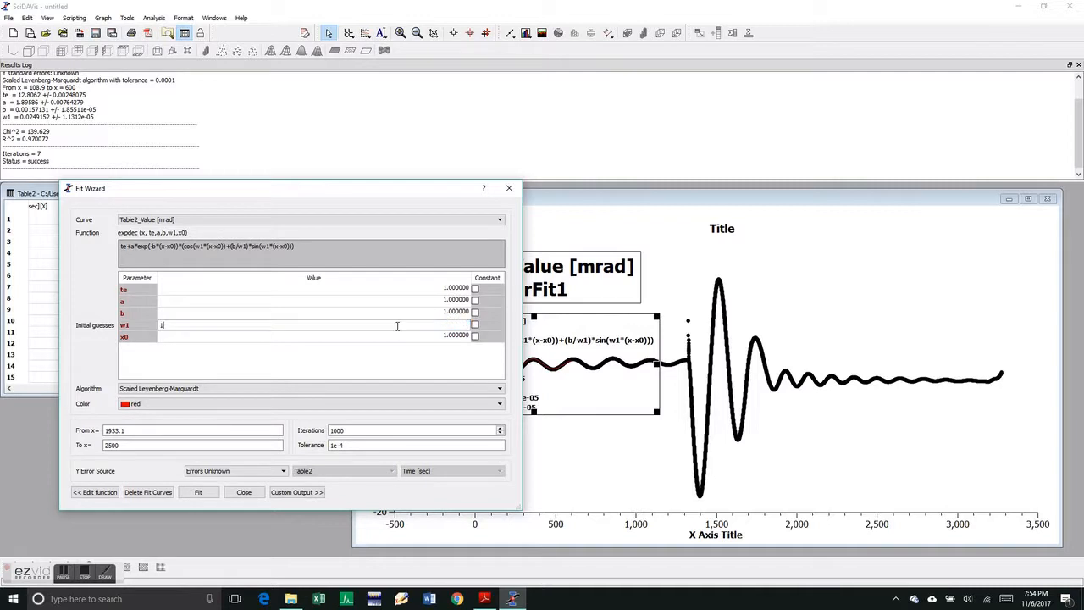
{"action": "type", "text": "1933.1"}
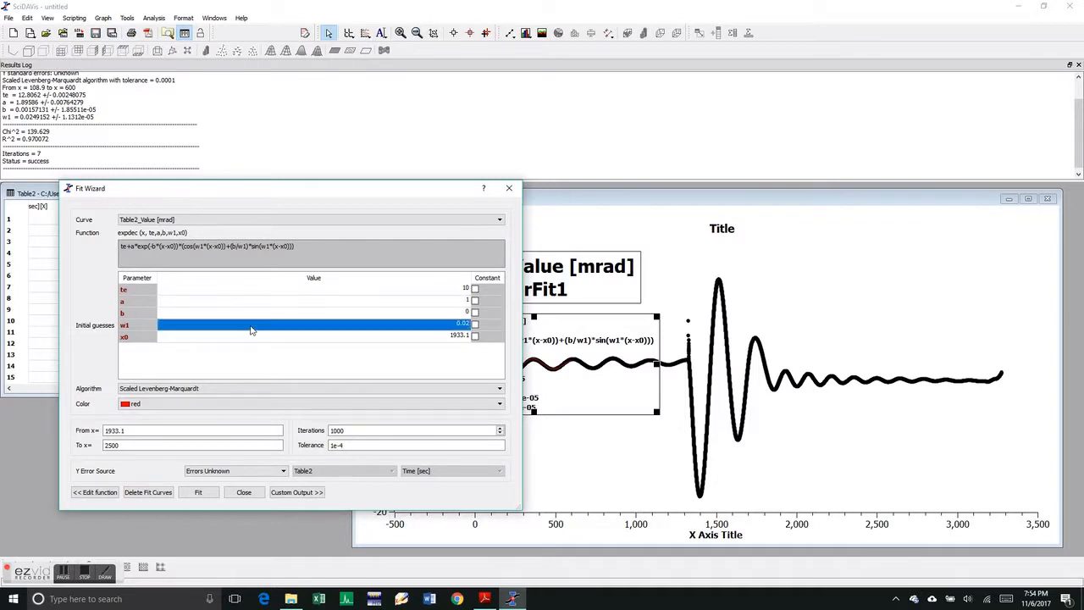
{"action": "left_click", "coordinate": [474, 336]}
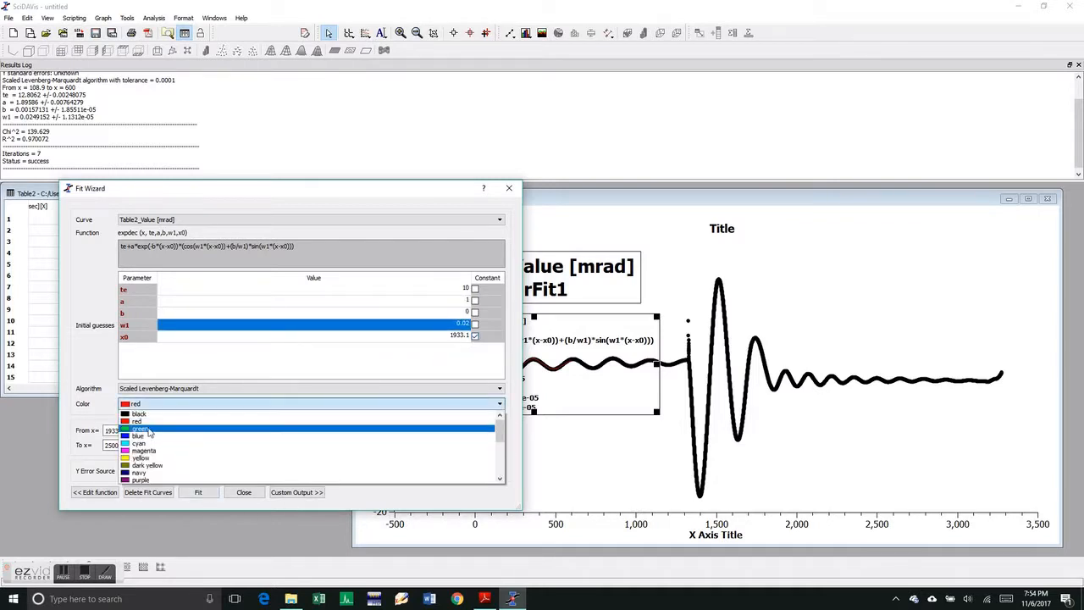
{"action": "left_click", "coordinate": [139, 430]}
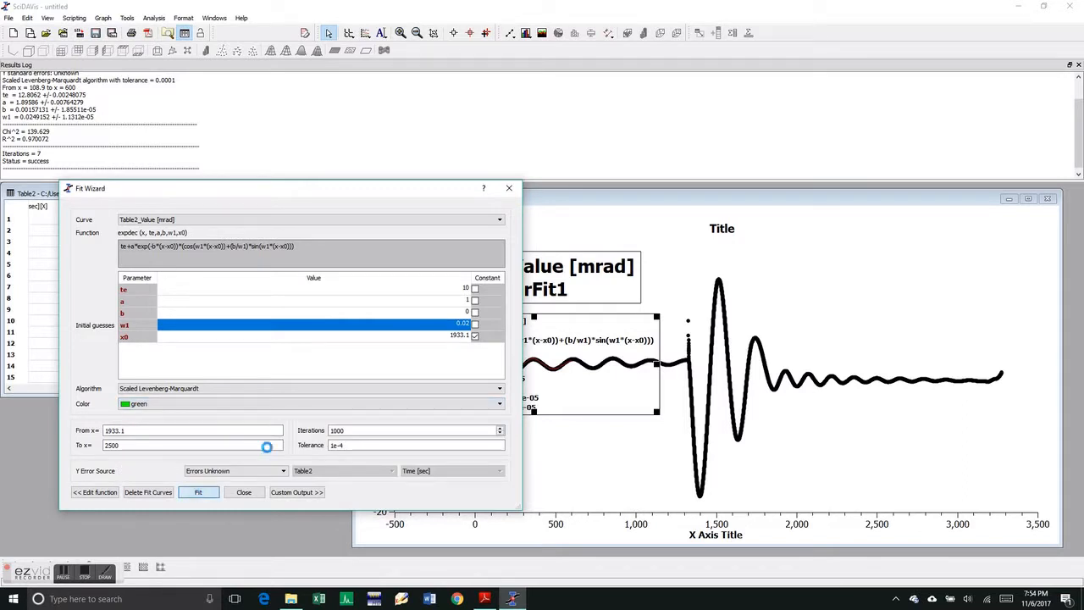
{"action": "left_click", "coordinate": [196, 491]}
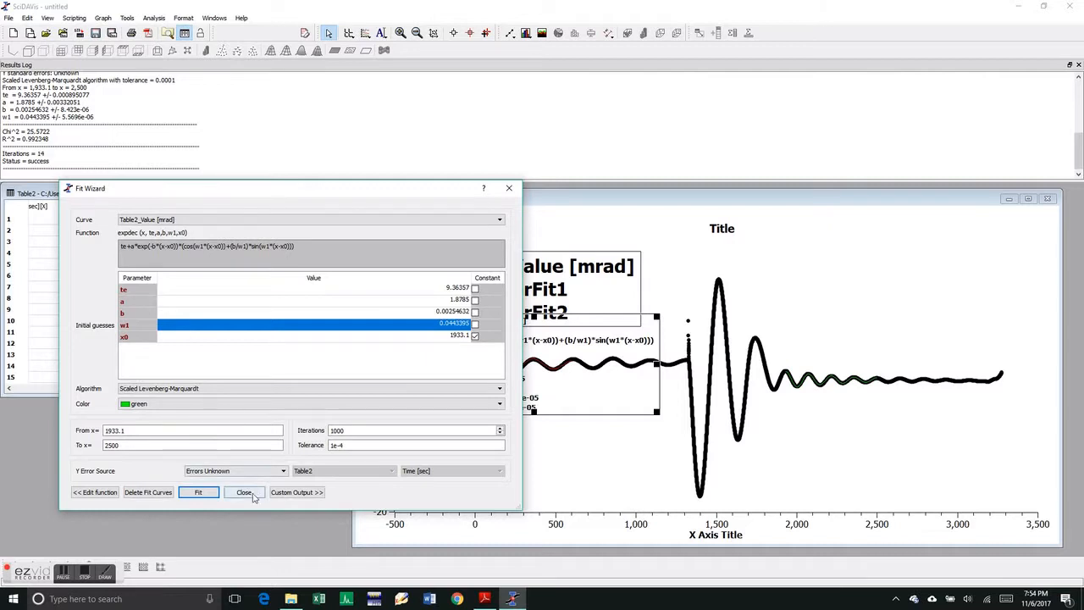
{"action": "left_click", "coordinate": [244, 491]}
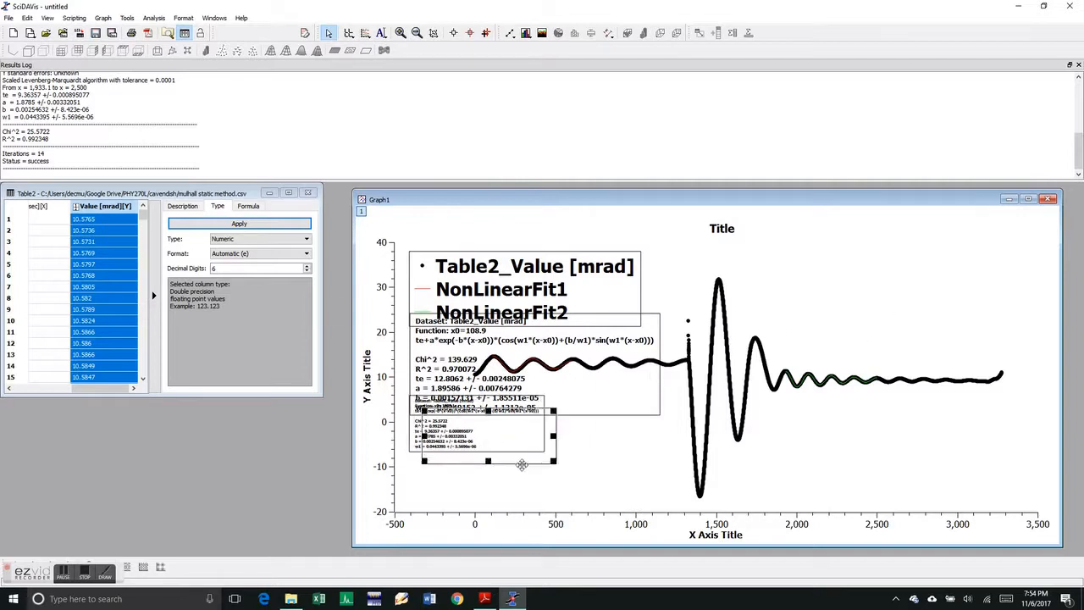
Step: Drag the NonLinearFit2 results box (x0 = 1933.1, Chi^2 = 25.5722) to the graph's right side
{"action": "left_click_drag", "start_coordinate": [483, 437], "coordinate": [817, 280]}
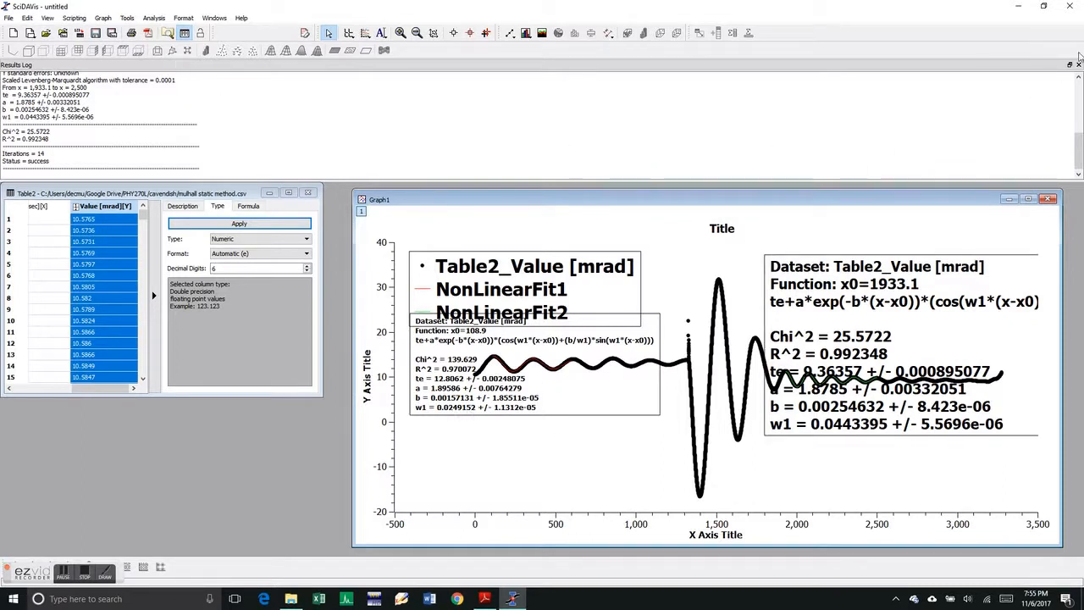
{"action": "mouse_move", "coordinate": [1074, 6]}
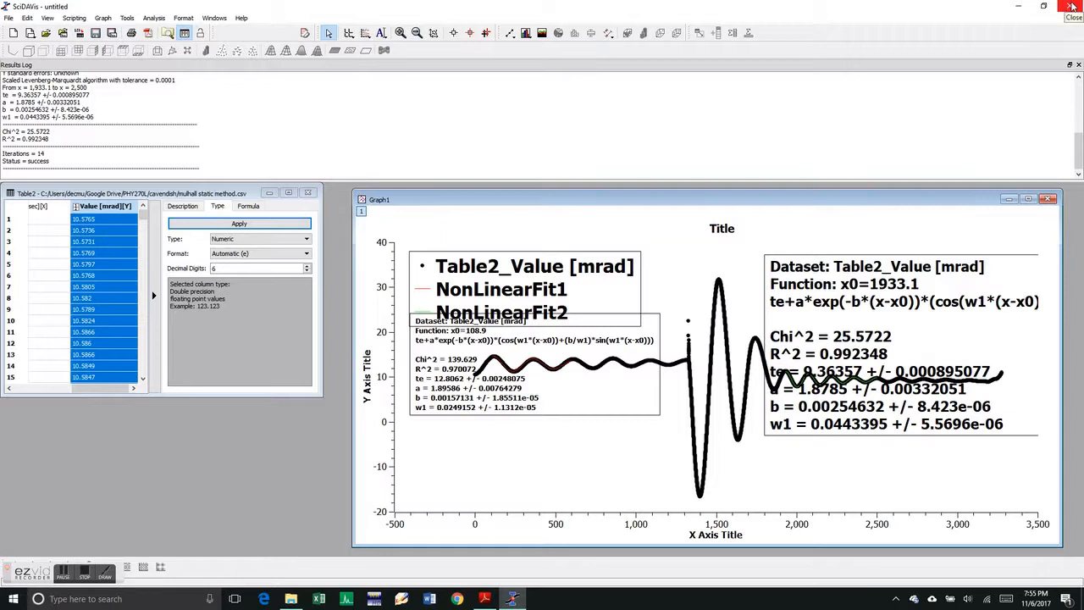